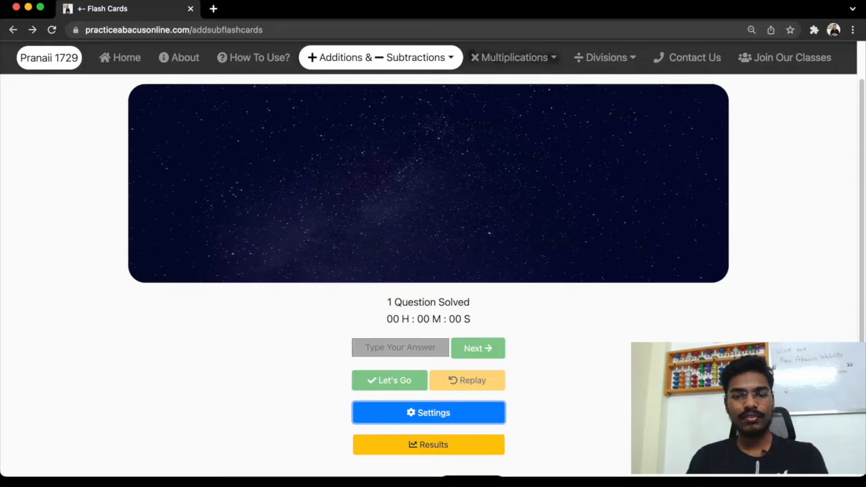
# Step: Open the flash-card Results dialog showing 1 of 1 correct, 100%, 47 seconds
pyautogui.scroll(-3)
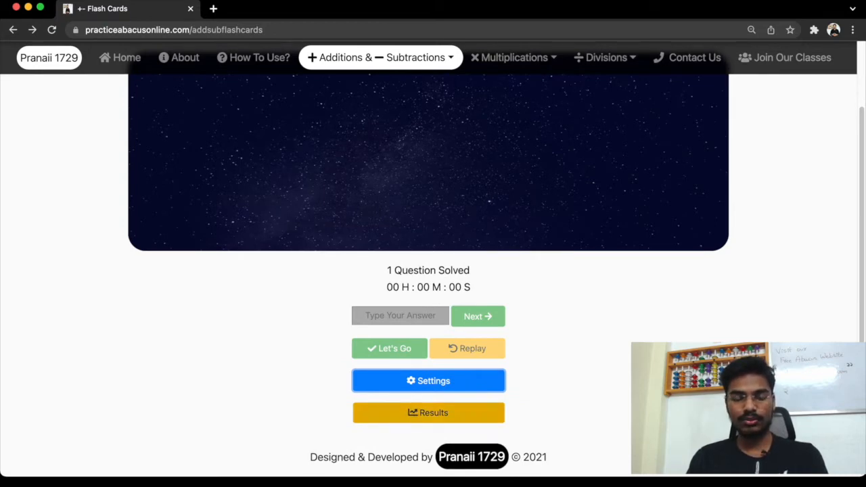
pyautogui.click(427, 413)
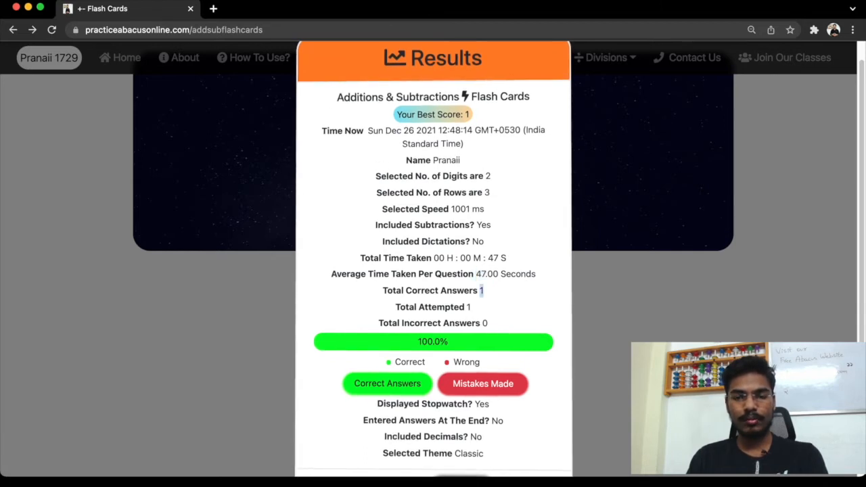
pyautogui.scroll(-3)
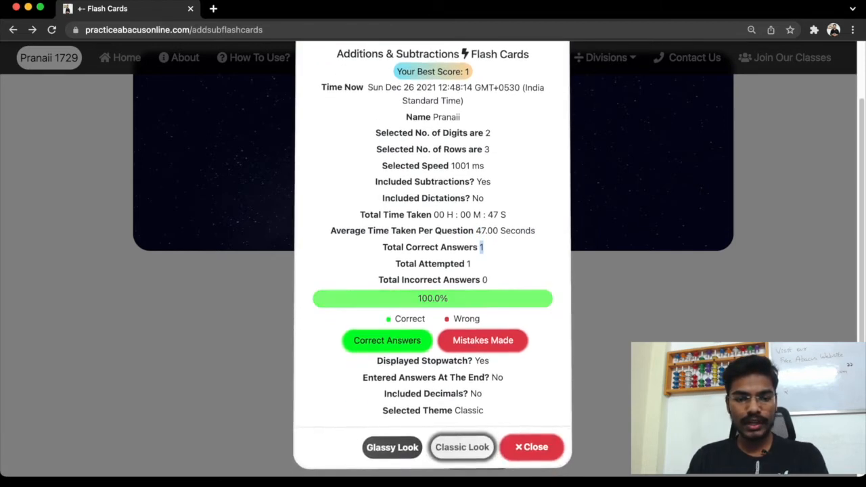
# Step: Show the list of correctly answered flash-card questions
pyautogui.click(387, 340)
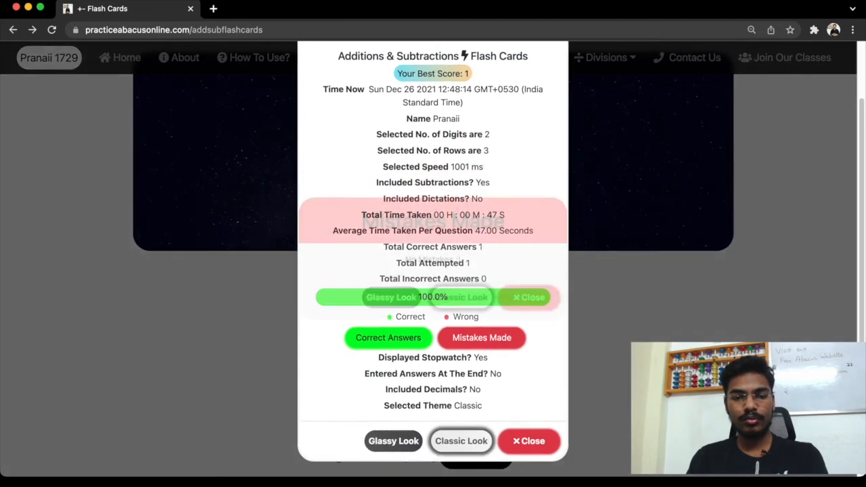
# Step: Confirm no mistakes were made, apply the glassy look, then close the results
pyautogui.click(480, 337)
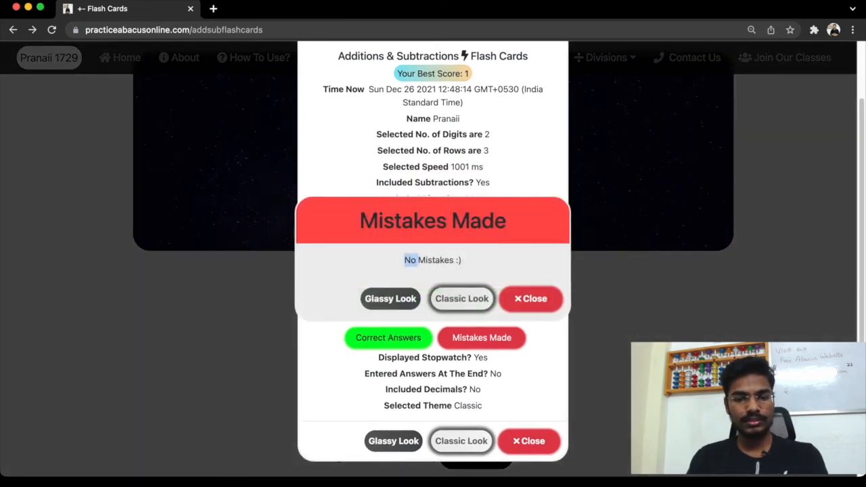
pyautogui.click(391, 298)
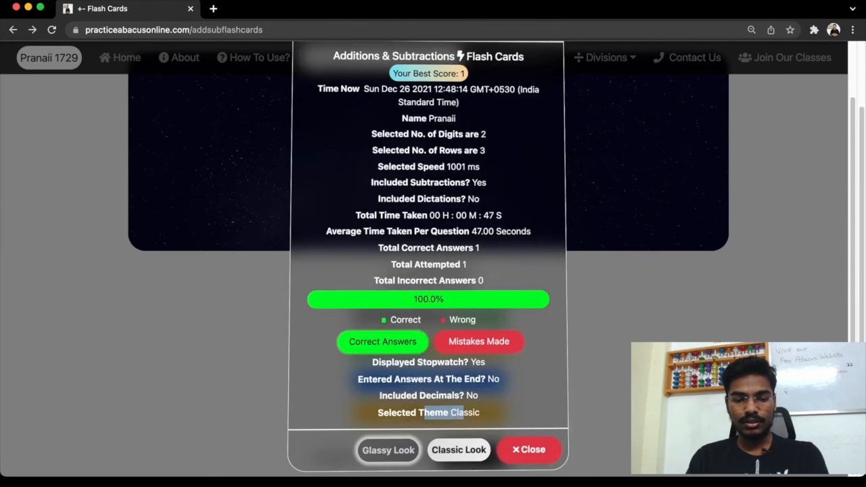
pyautogui.click(529, 449)
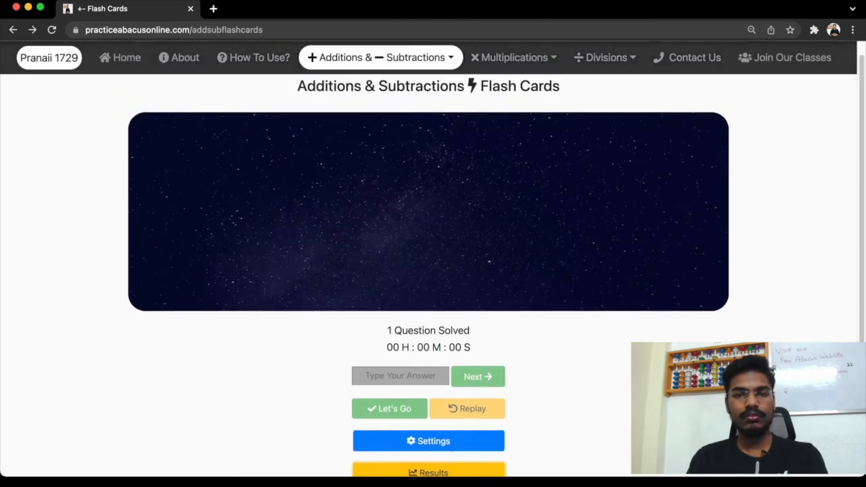